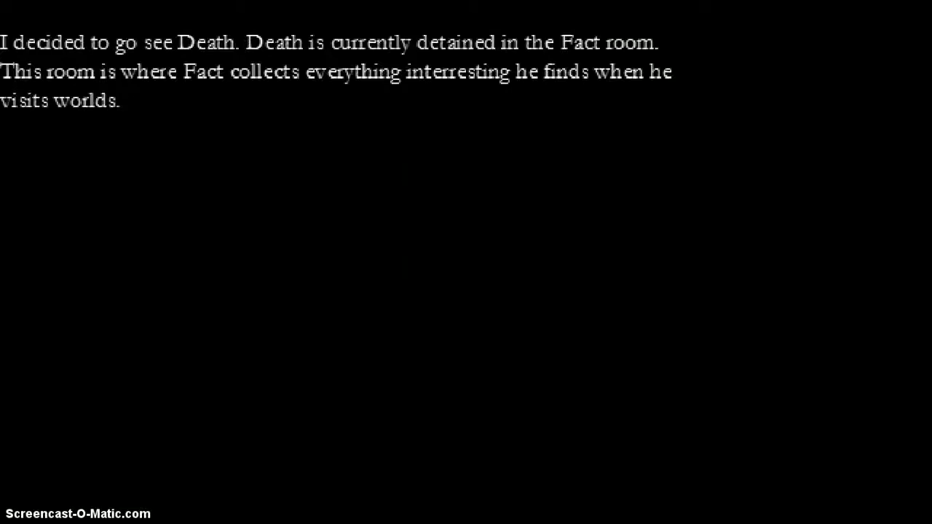
# Enter 'I'll go in' to proceed toward Death in the Fact room.
pyautogui.write("I'll go in")
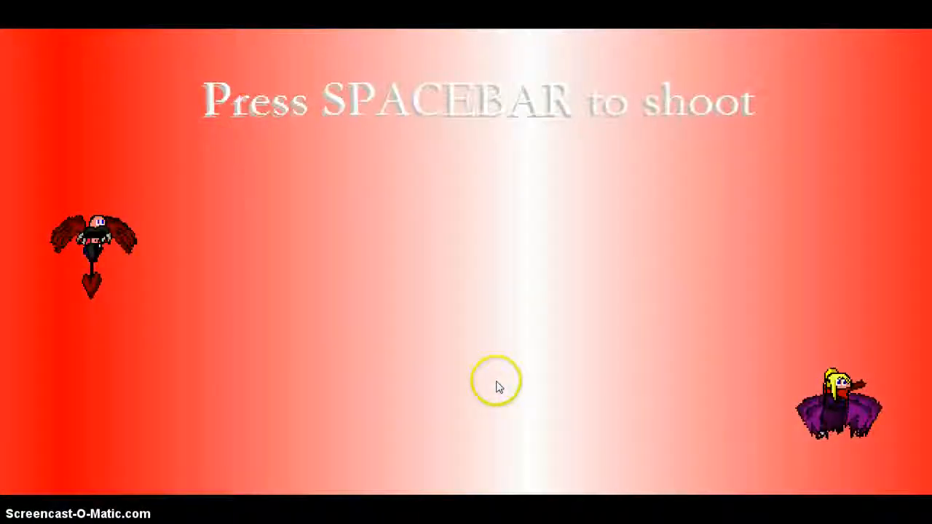
# Fire repeated Spacebar shots at the purple-winged opponent until the red-room battle is won.
pyautogui.press('space')
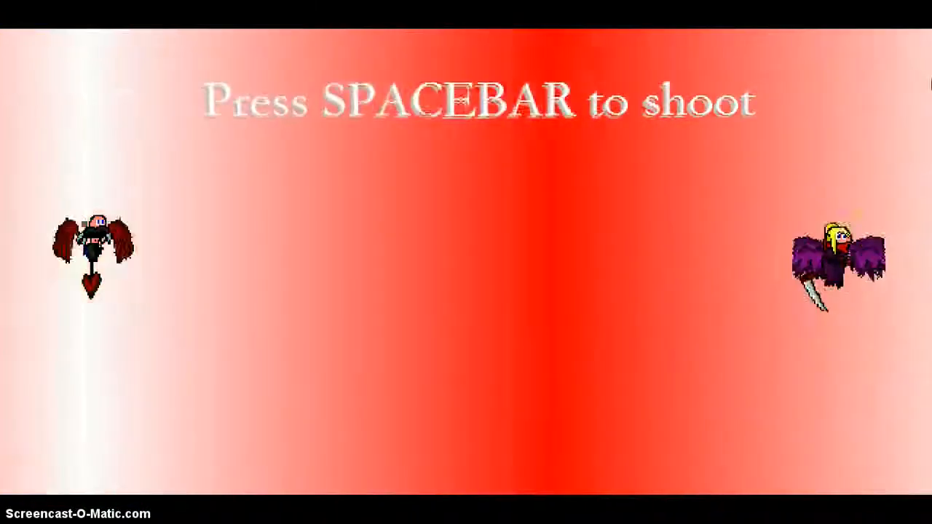
pyautogui.press('space')
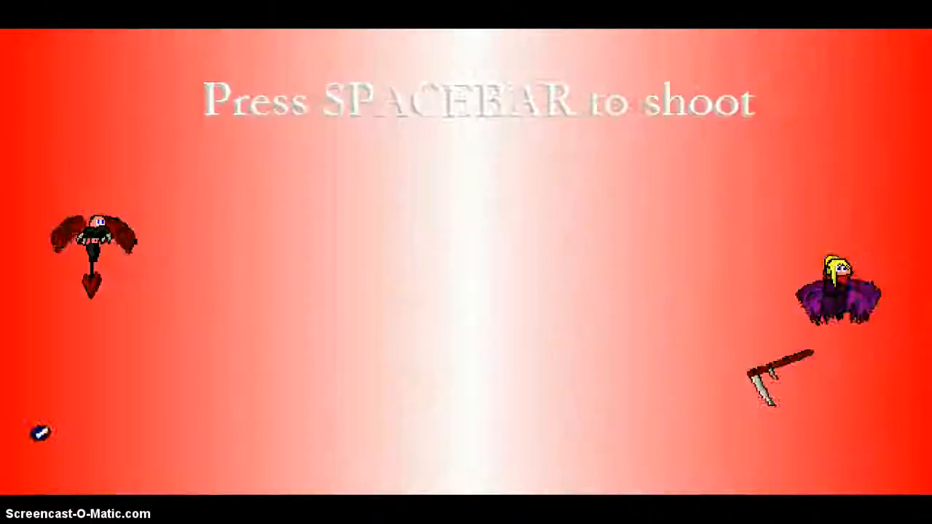
pyautogui.press('space')
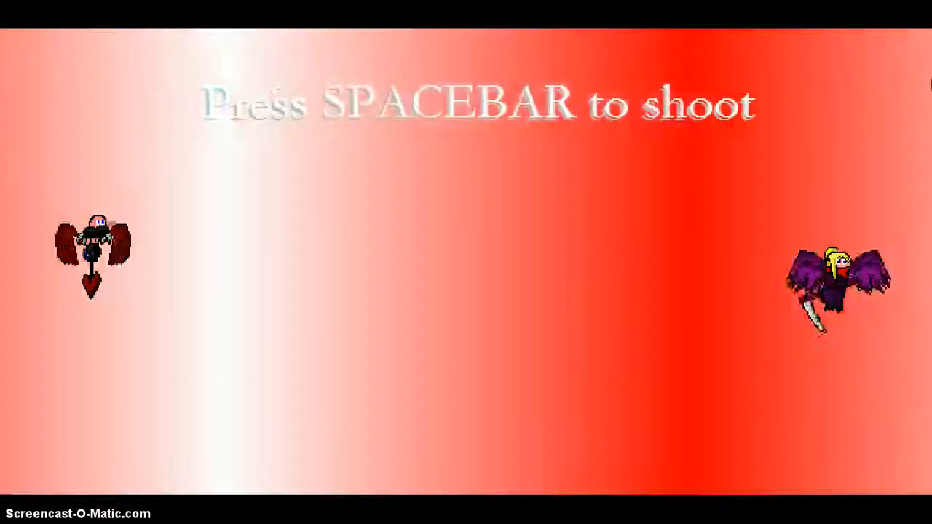
pyautogui.press('space')
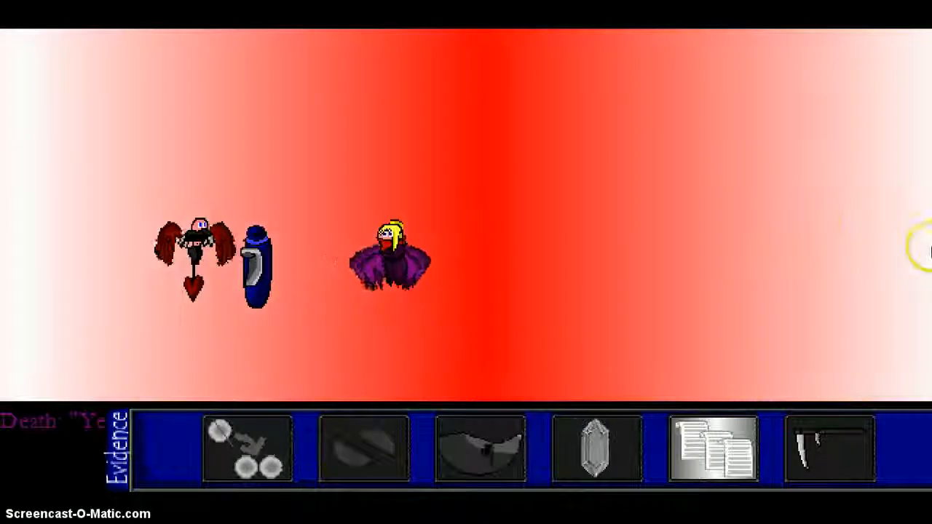
# Close Death's final dialogue line to reach the saved destination map.
pyautogui.click(829, 448)
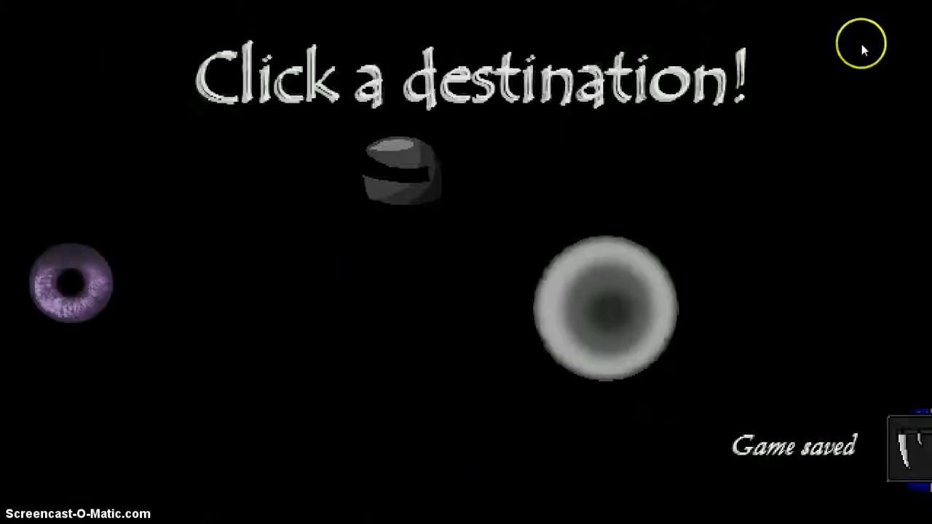
pyautogui.moveTo(71, 299)
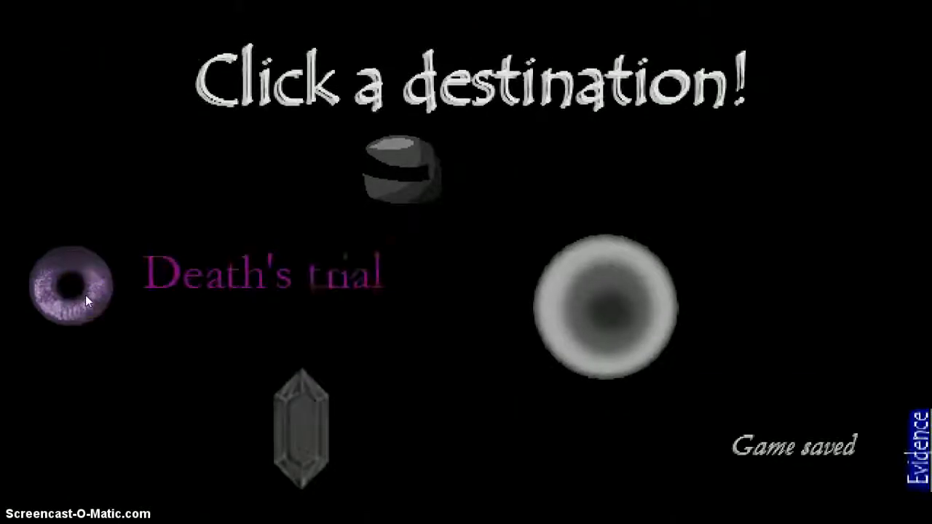